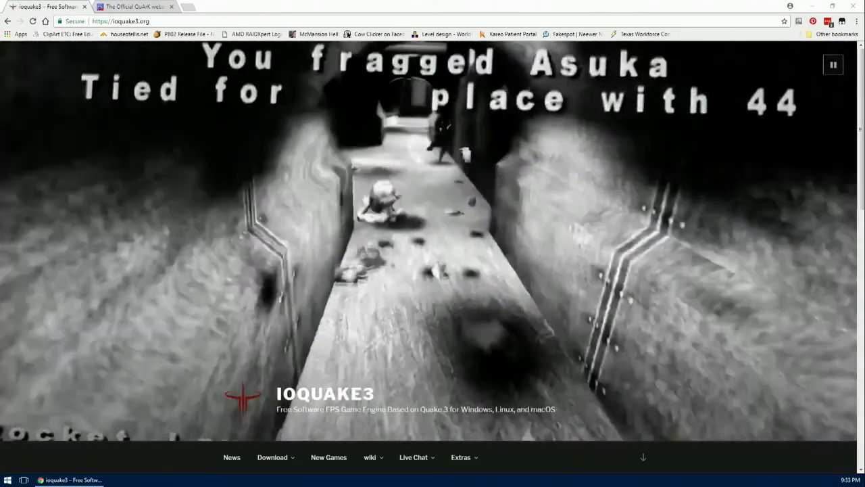
Go to the ioquake3 download page and scroll to the Windows (x86) installer links.
left_click(833, 65)
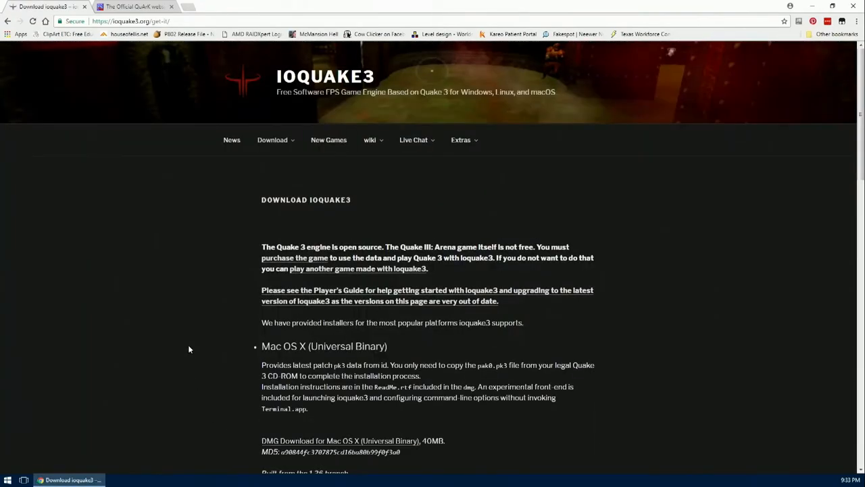
scroll("down", 3)
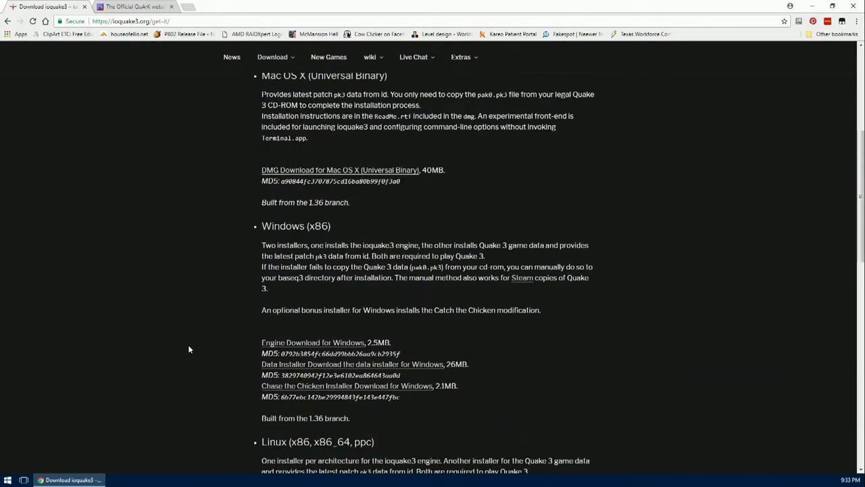
scroll("down", 3)
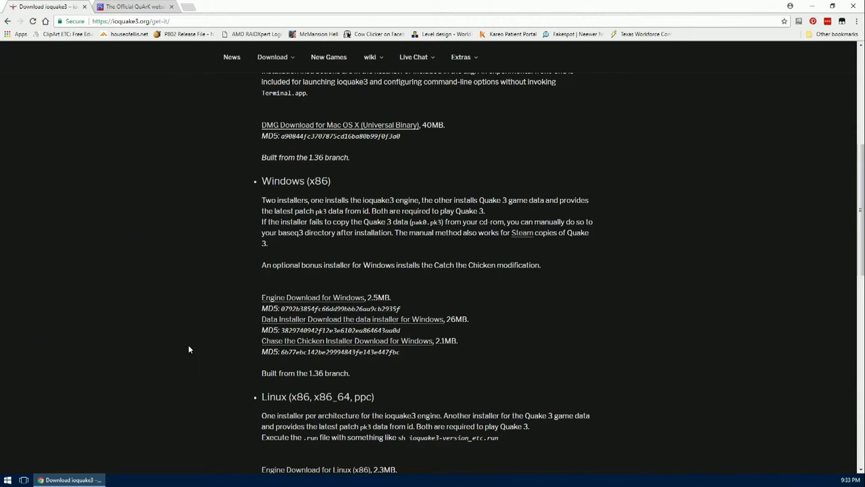
mouse_move(313, 298)
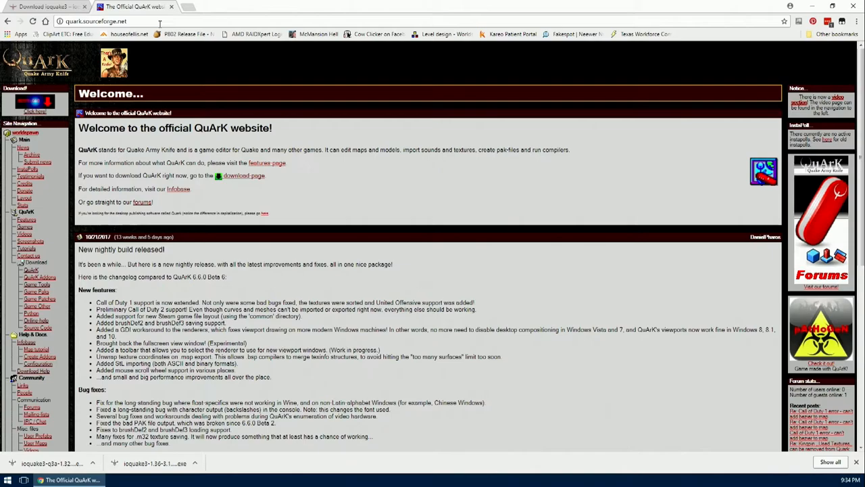
Follow the news link to the SourceForge page hosting QuArK 6.6.0 Beta 7 nightly builds.
scroll("down", 3)
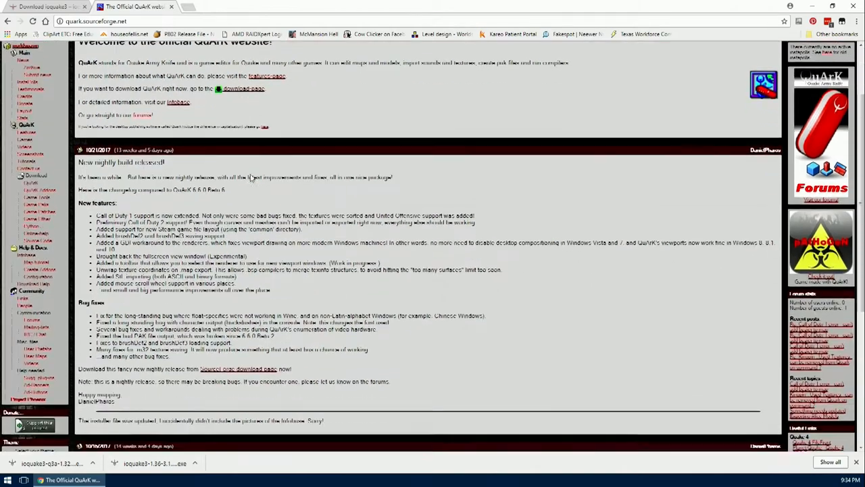
scroll("down", 3)
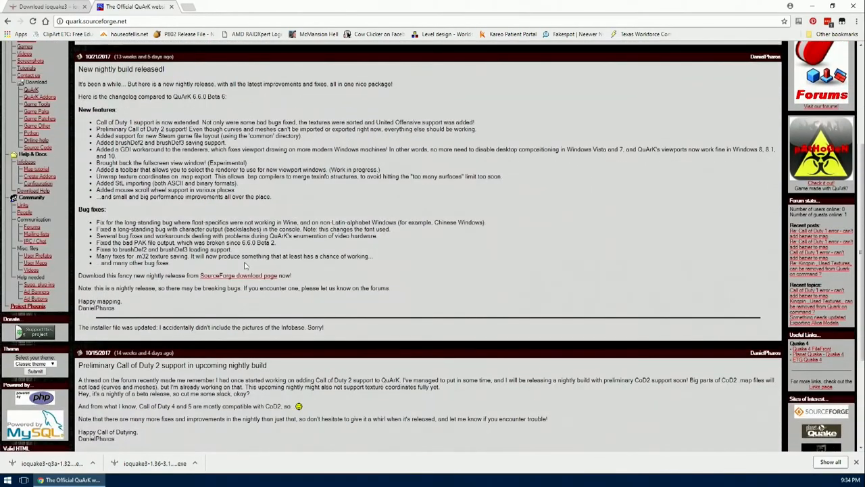
left_click(238, 276)
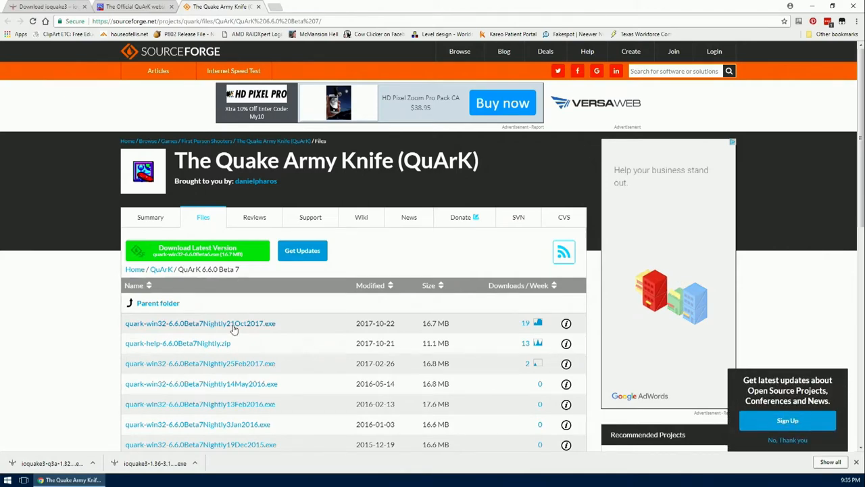
mouse_move(233, 330)
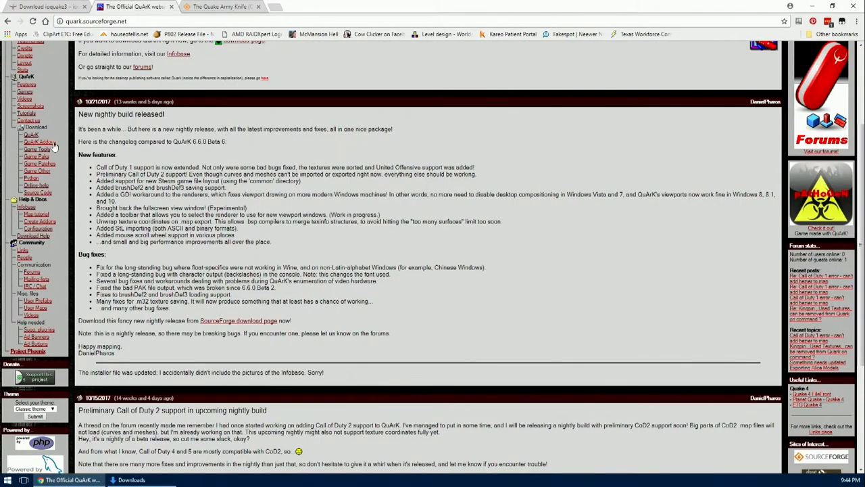
Download the Quake 3 Arena q3map2 and bspc tools from Game Tools, then show Downloads.
left_click(37, 149)
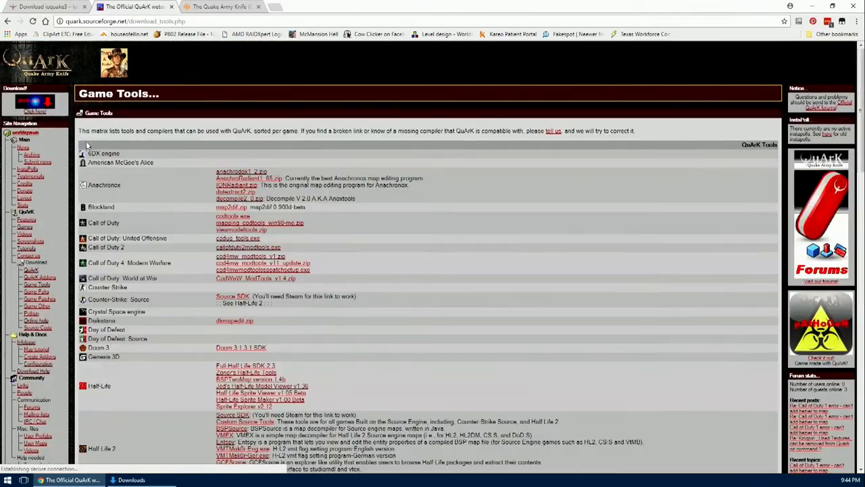
scroll("down", 3)
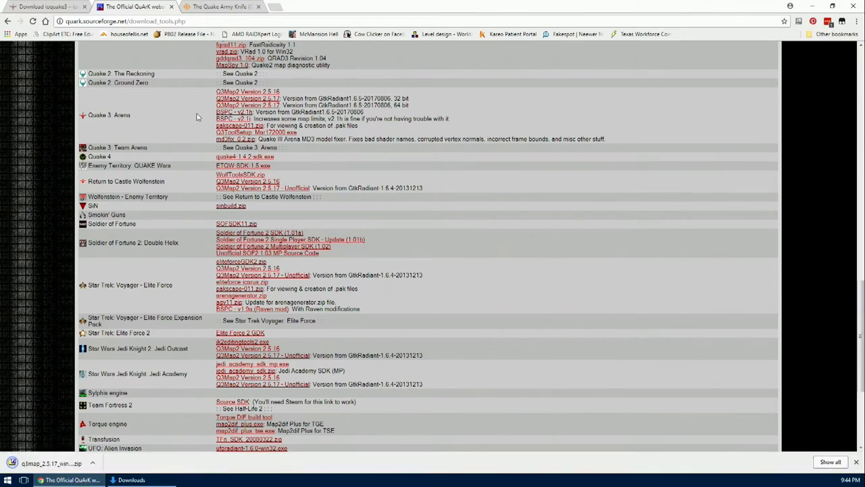
left_click(230, 119)
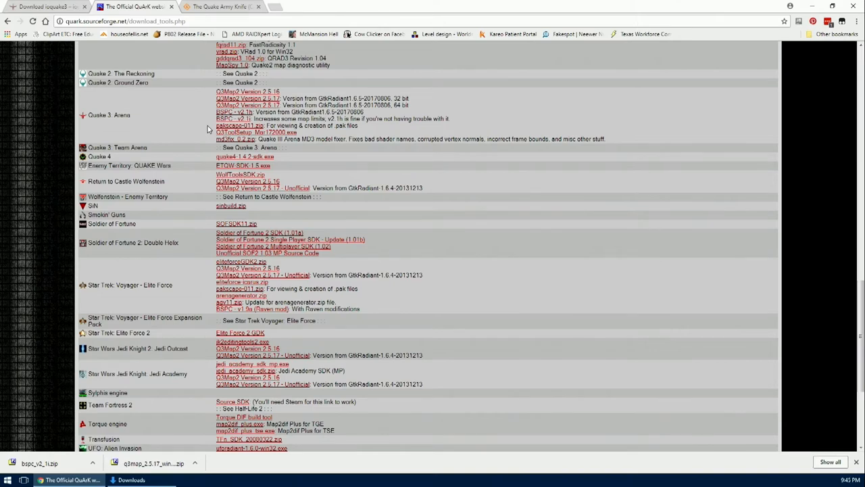
left_click(131, 478)
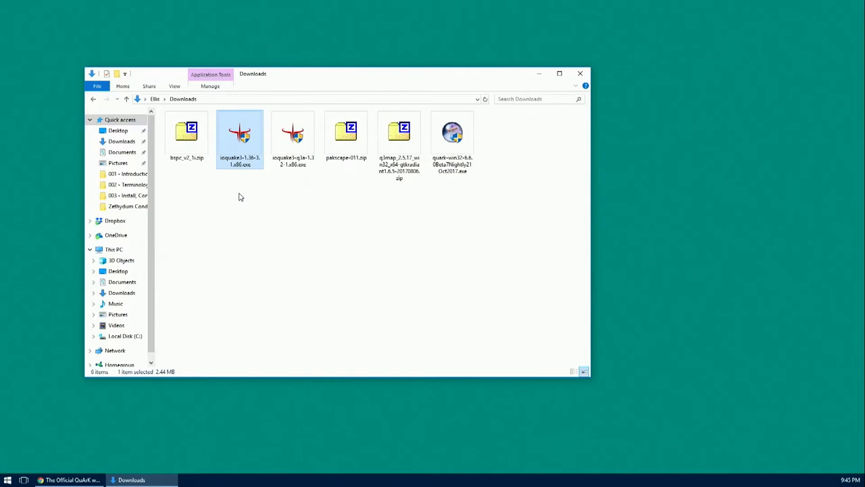
mouse_move(243, 227)
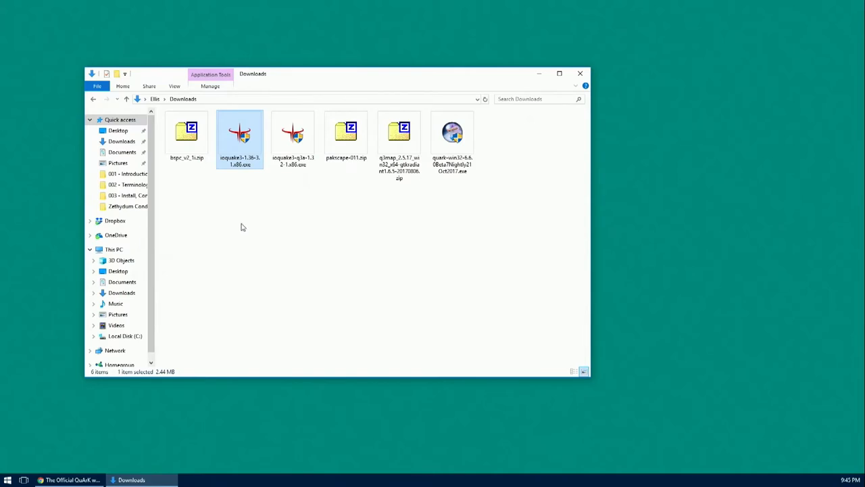
Run the ioquake3 installer with default components into c:\ioquake3 and close it.
double_click(239, 134)
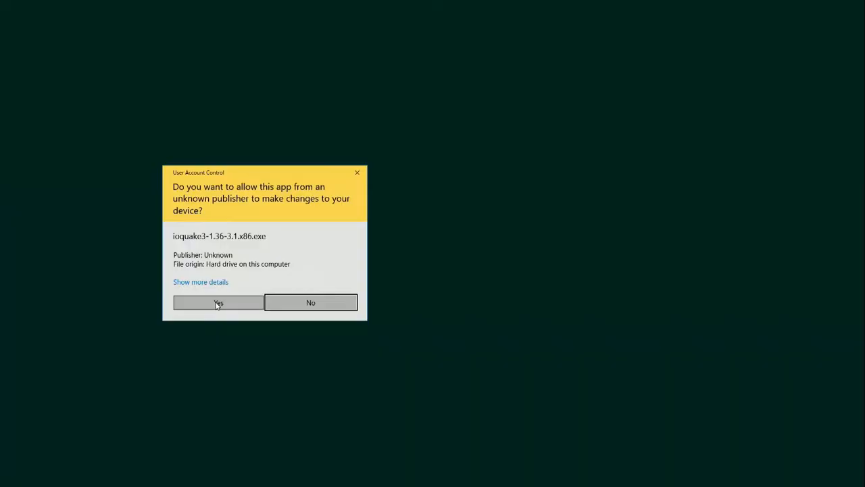
left_click(218, 303)
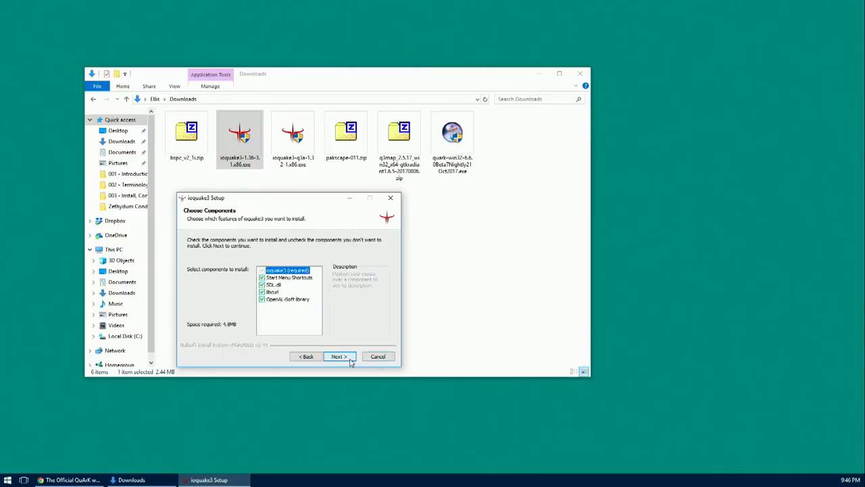
left_click(338, 357)
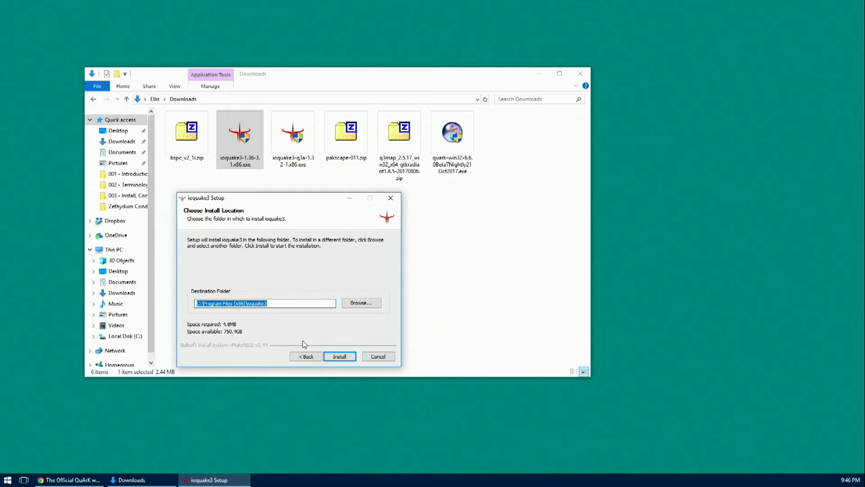
type("c:\\ioquake3")
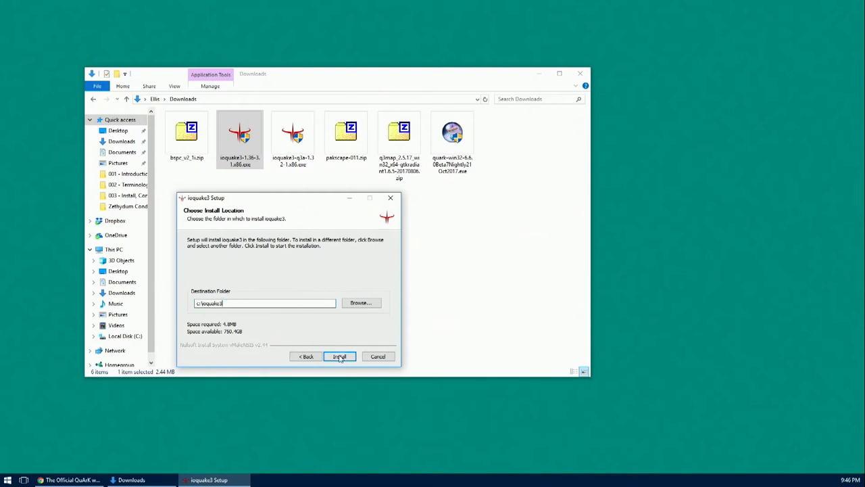
left_click(338, 357)
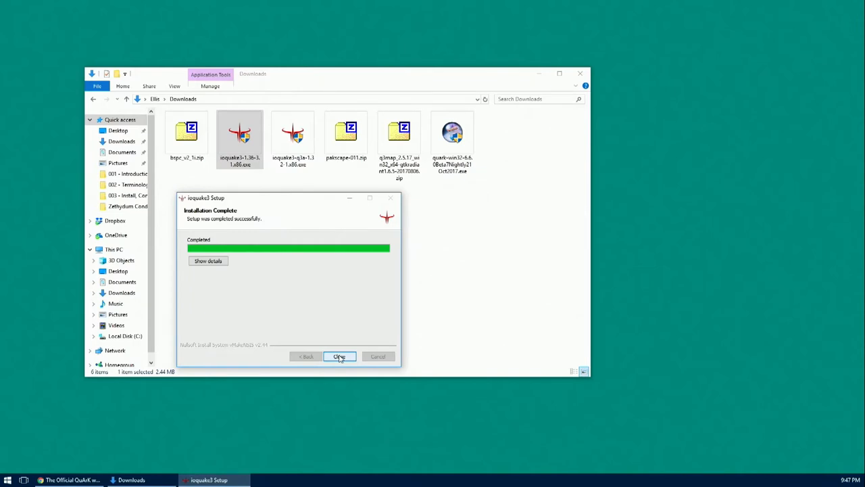
left_click(339, 357)
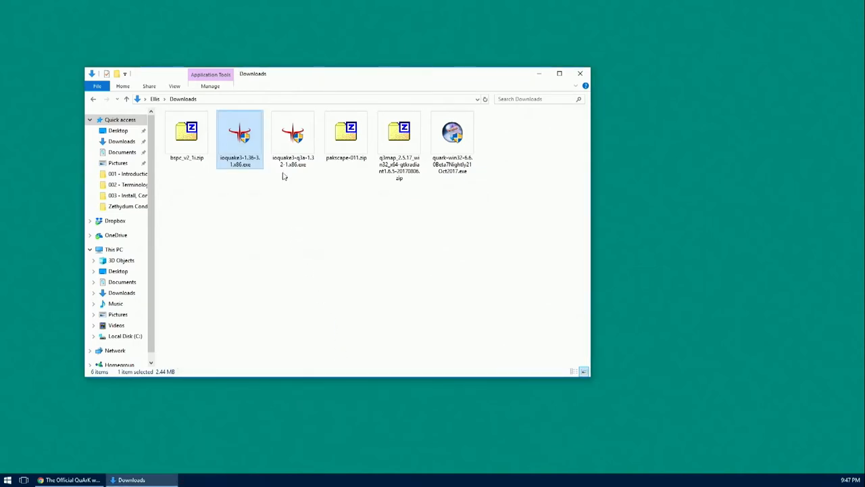
mouse_move(292, 135)
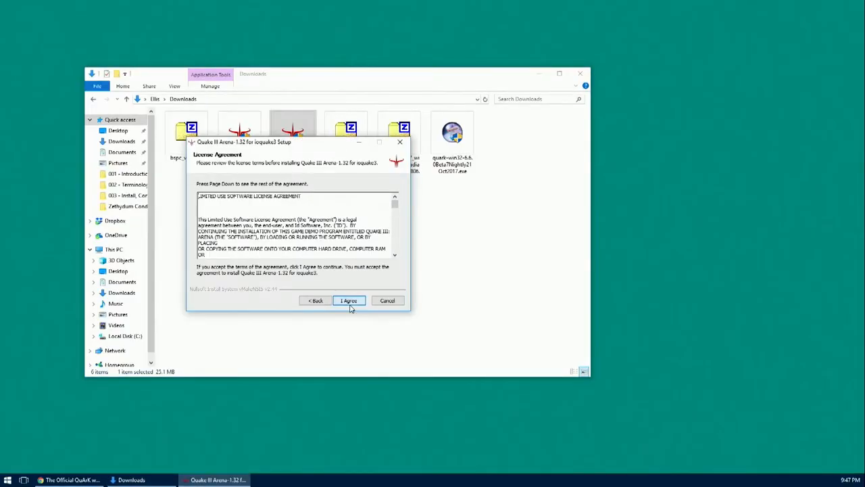
mouse_move(351, 303)
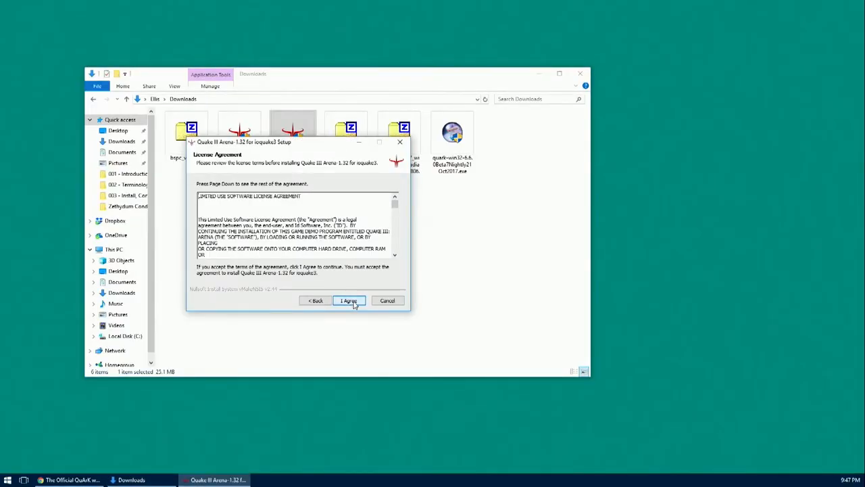
Agree to the license, install all Quake III 1.32 components and close the installer.
left_click(349, 300)
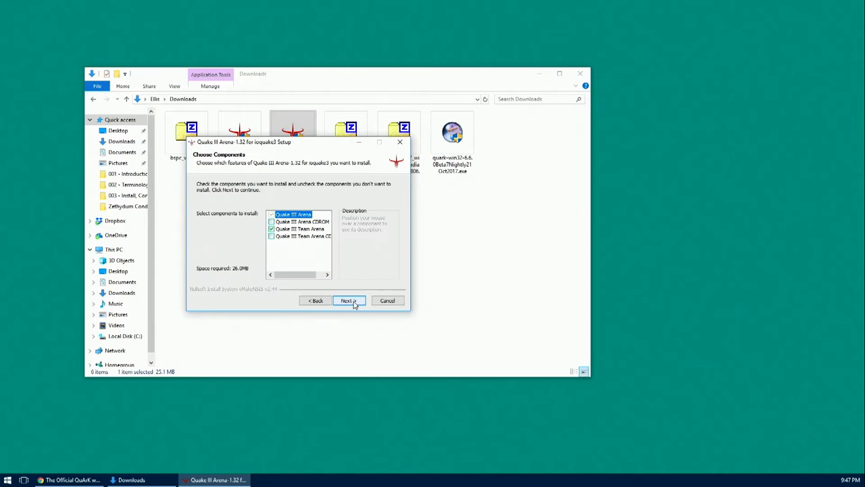
left_click(349, 301)
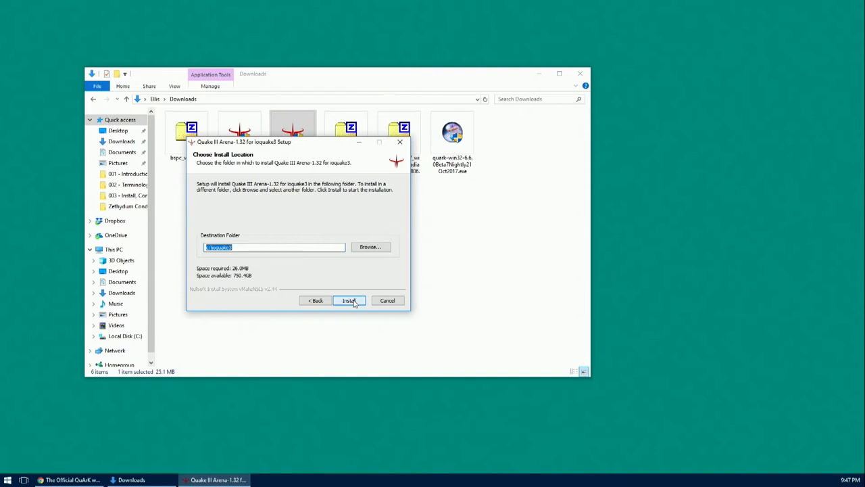
left_click(349, 300)
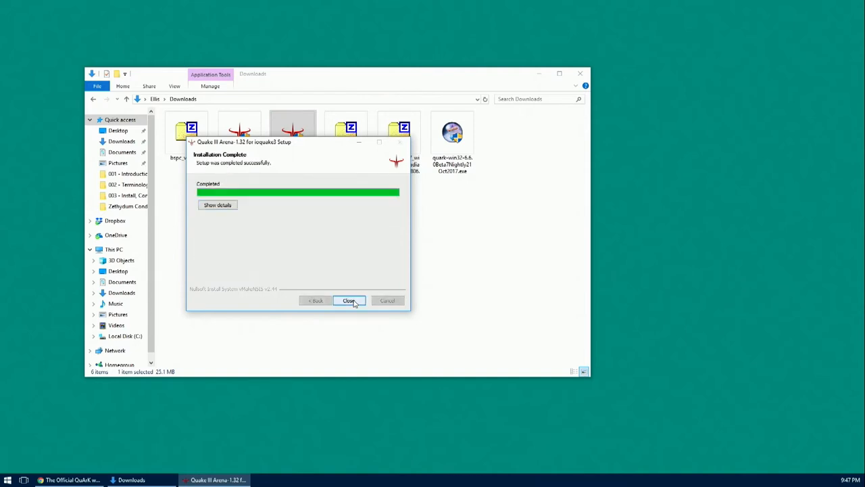
left_click(349, 301)
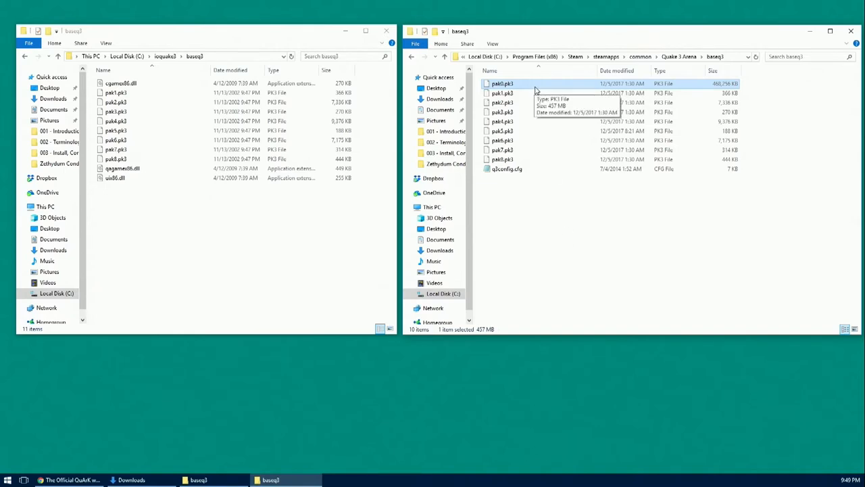
mouse_move(257, 304)
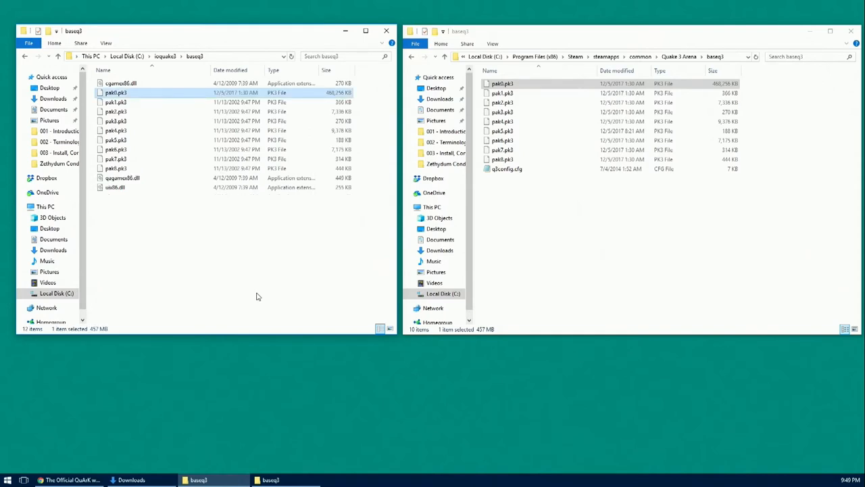
Clear the selection in the ioquake3 baseq3 folder after copying pak0.pk3 in.
left_click(146, 269)
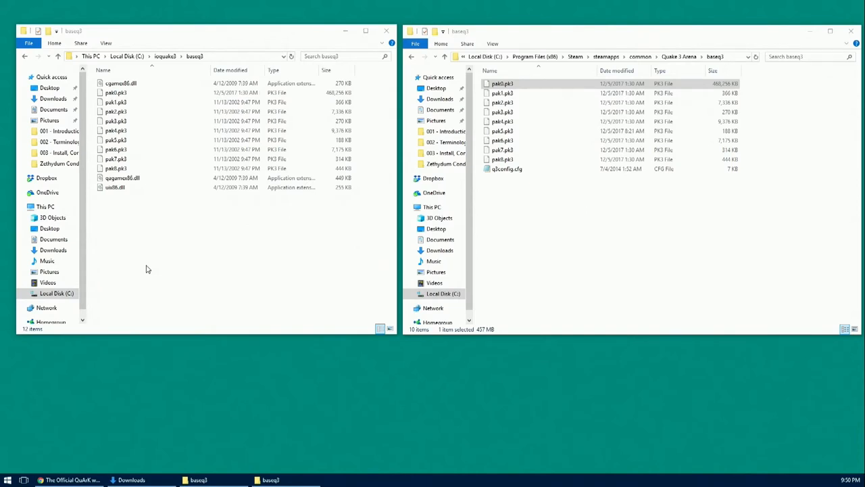
Create a new text document renamed to autoexec.cfg, accepting the extension change.
right_click(146, 269)
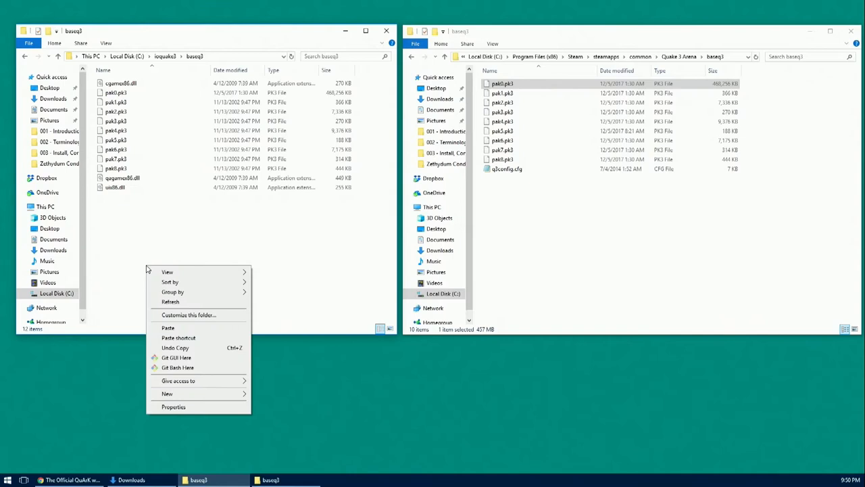
left_click(167, 393)
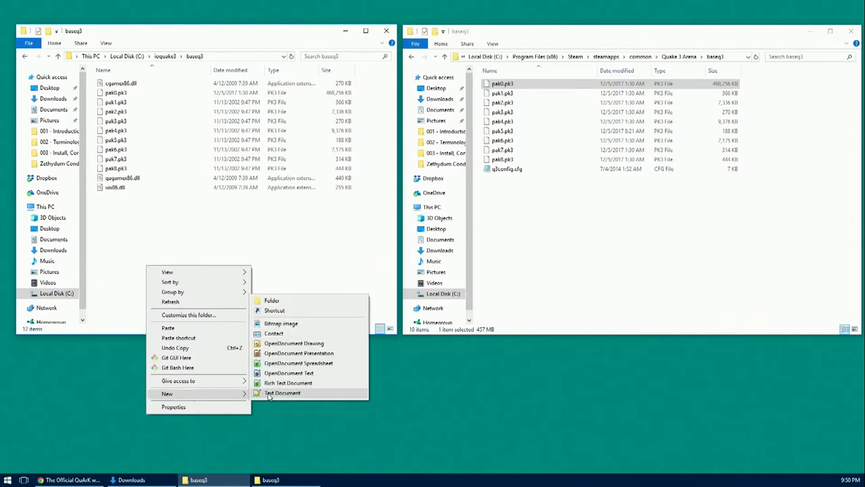
left_click(281, 392)
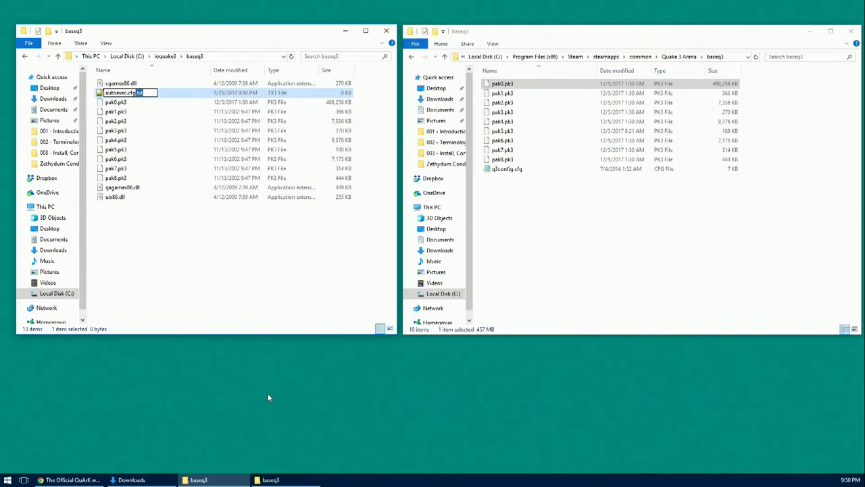
key("Return")
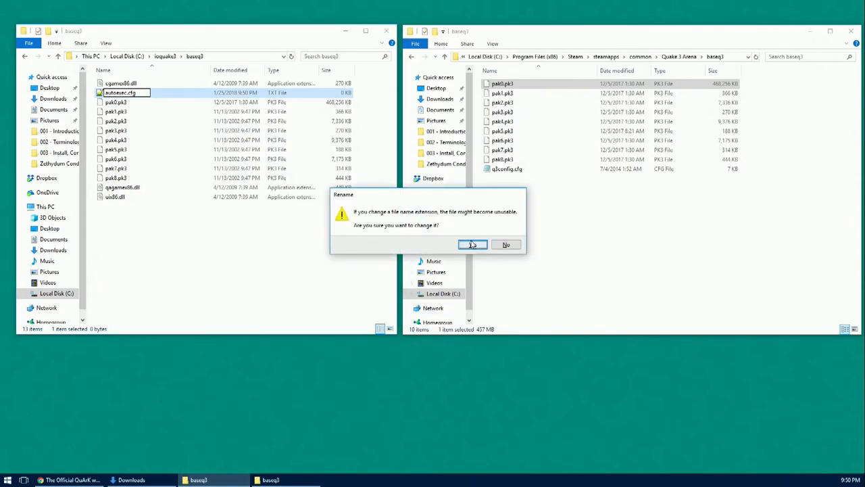
left_click(473, 243)
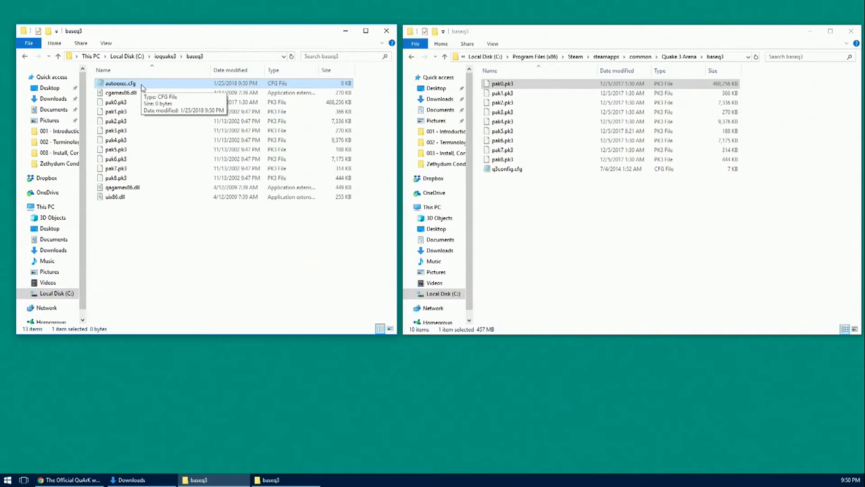
right_click(120, 83)
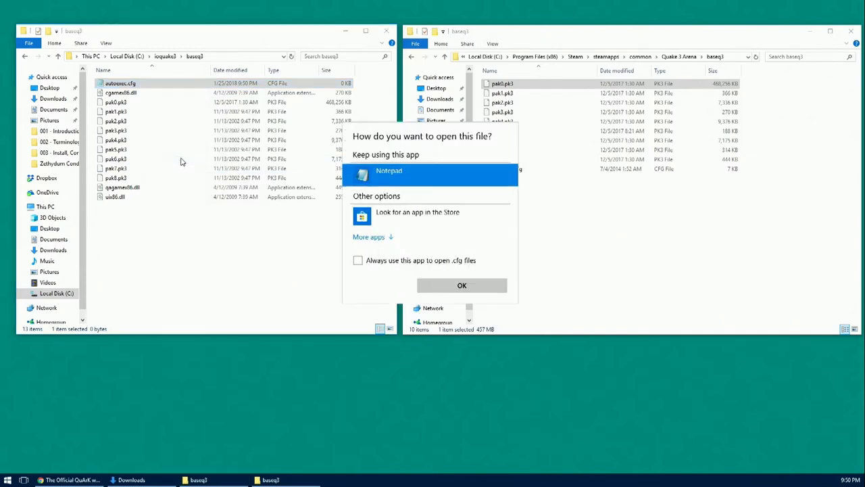
mouse_move(368, 241)
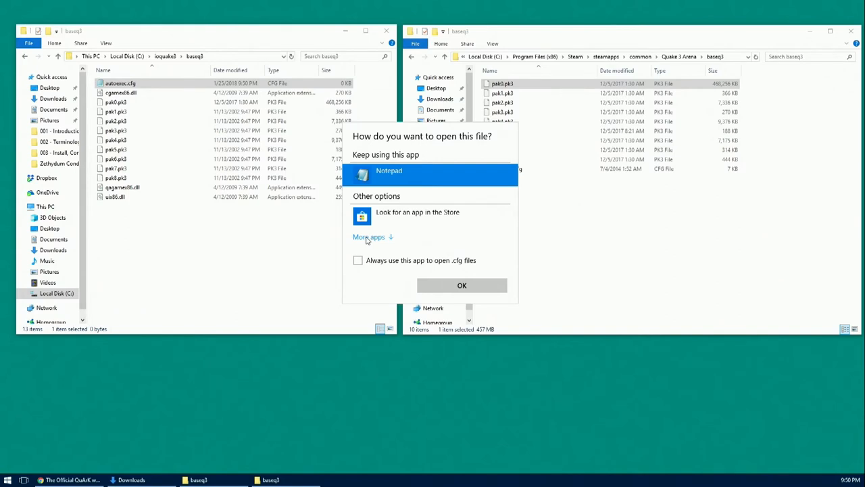
mouse_move(392, 177)
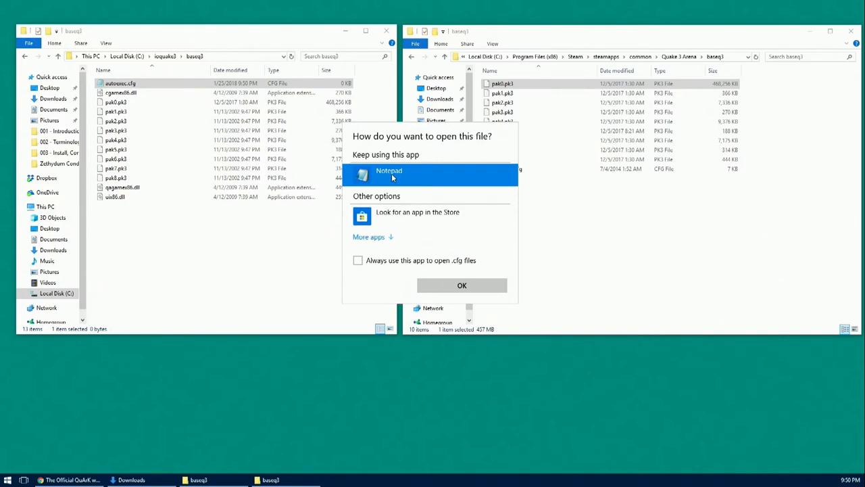
Edit autoexec.cfg in Notepad with r_mode -1, r_fullscreen 1, 1920x1080, save and close.
left_click(462, 284)
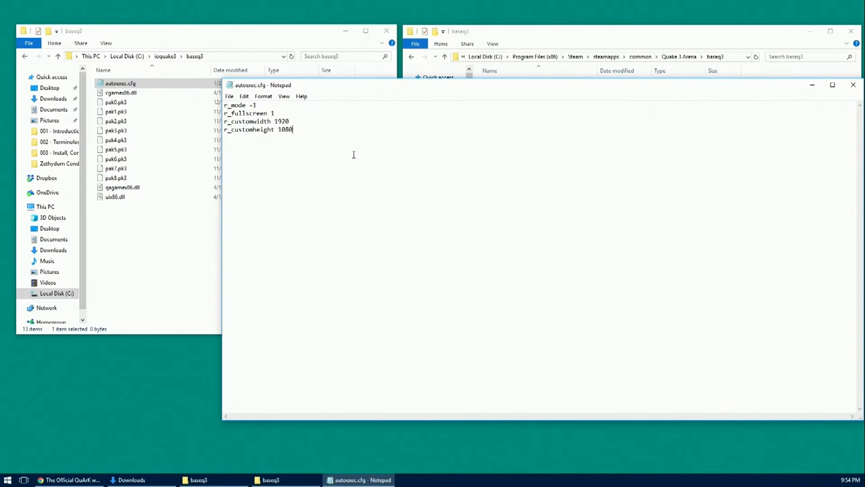
left_click(230, 96)
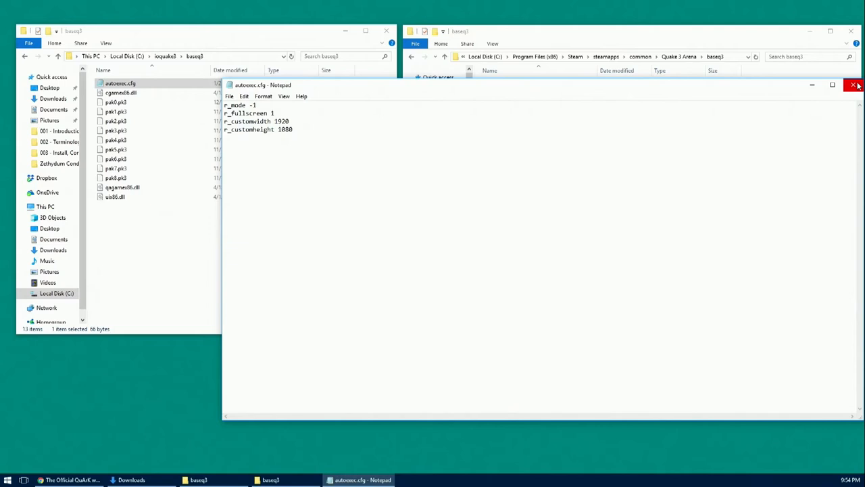
left_click(858, 86)
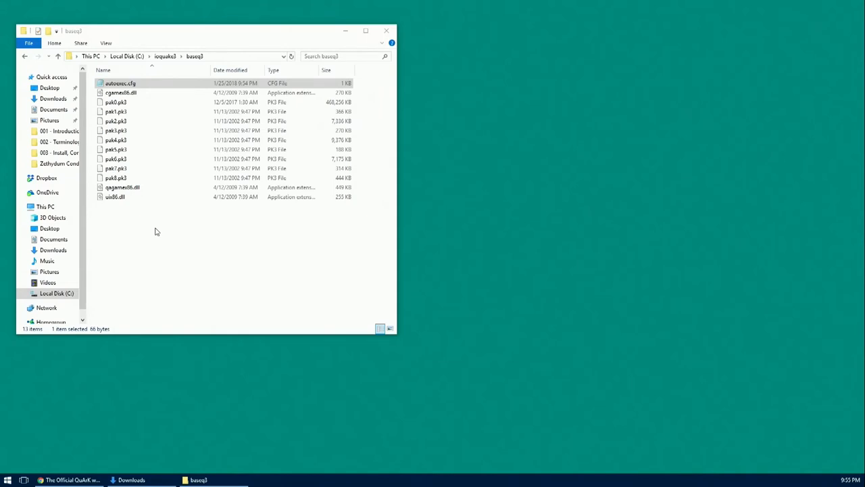
Go up to the ioquake3 folder and create a new folder named tools.
left_click(165, 57)
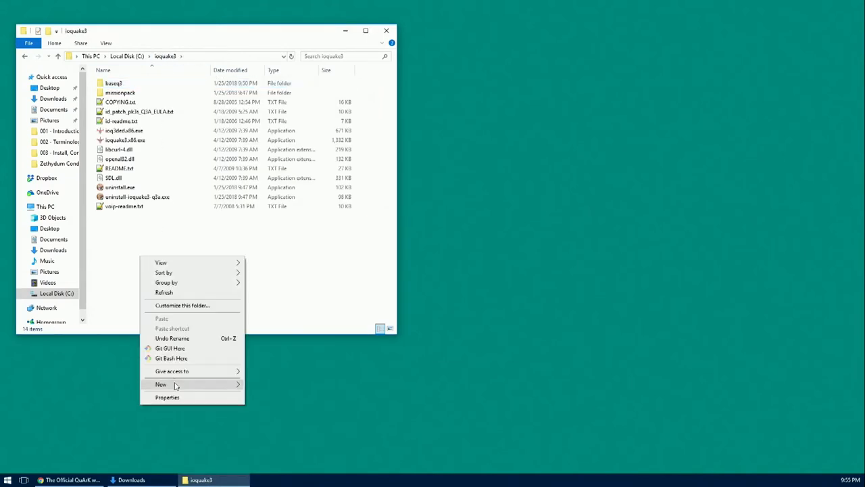
left_click(161, 384)
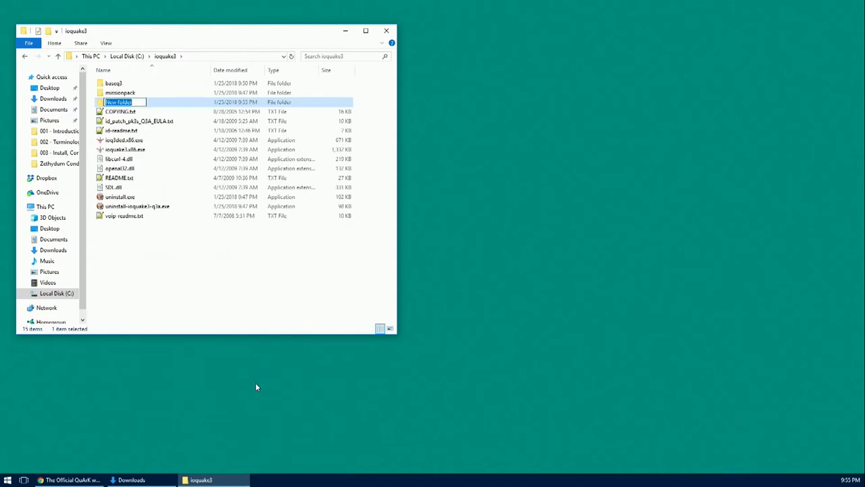
type("tou")
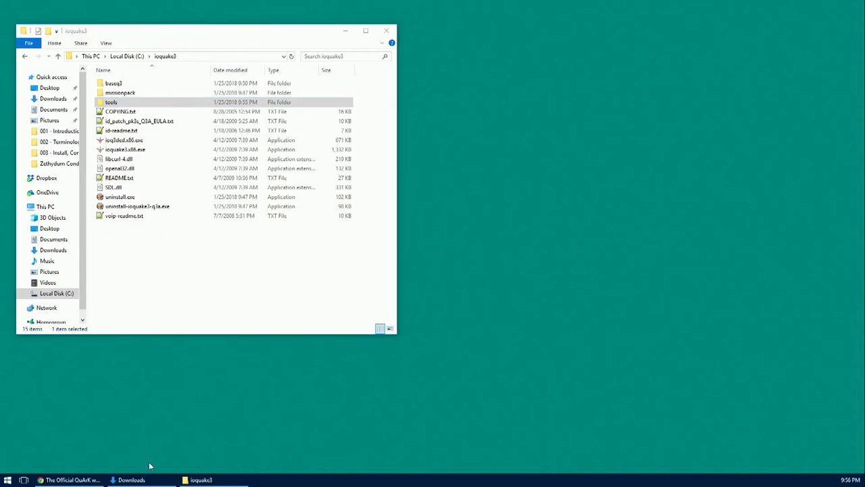
From Downloads, extract the q3map2, bspc and next tool archives into ioquake3\tools.
left_click(131, 478)
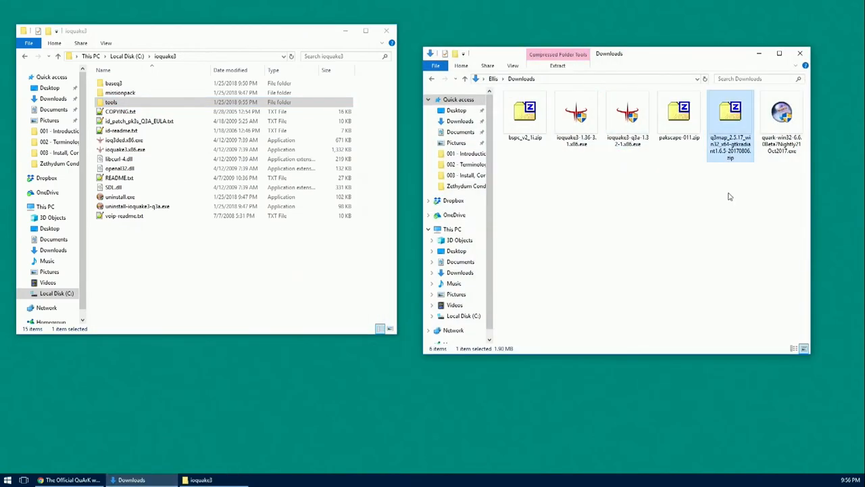
mouse_move(730, 181)
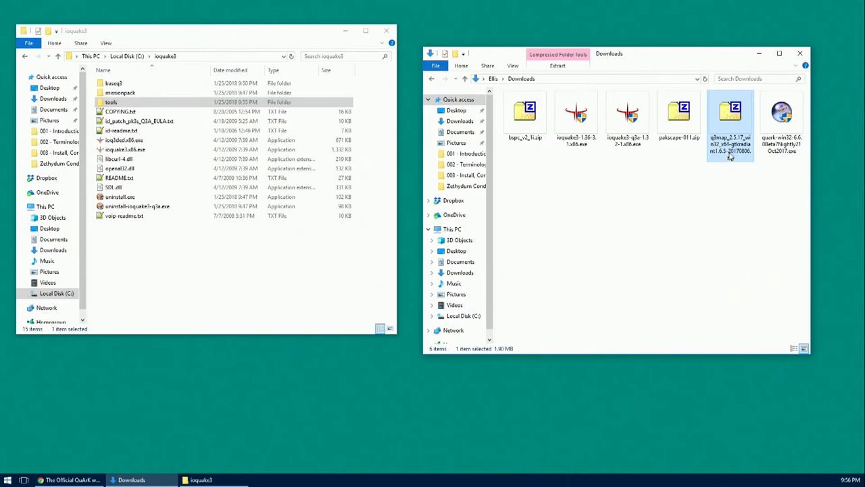
double_click(730, 119)
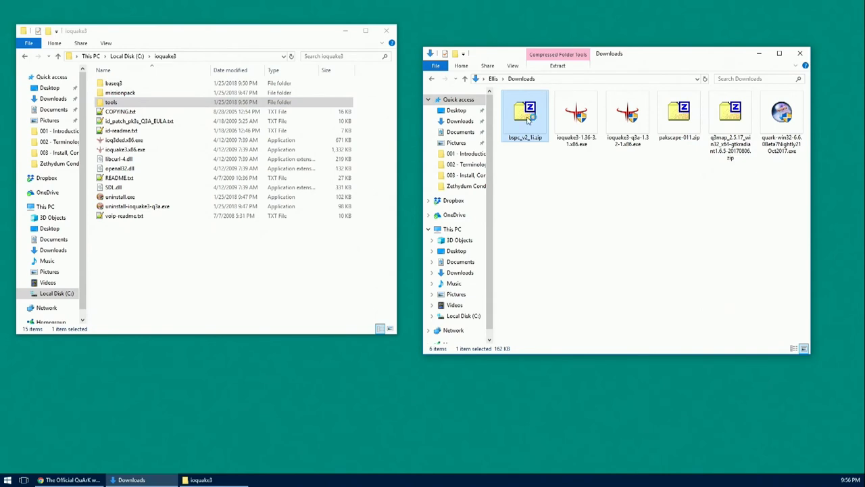
double_click(525, 115)
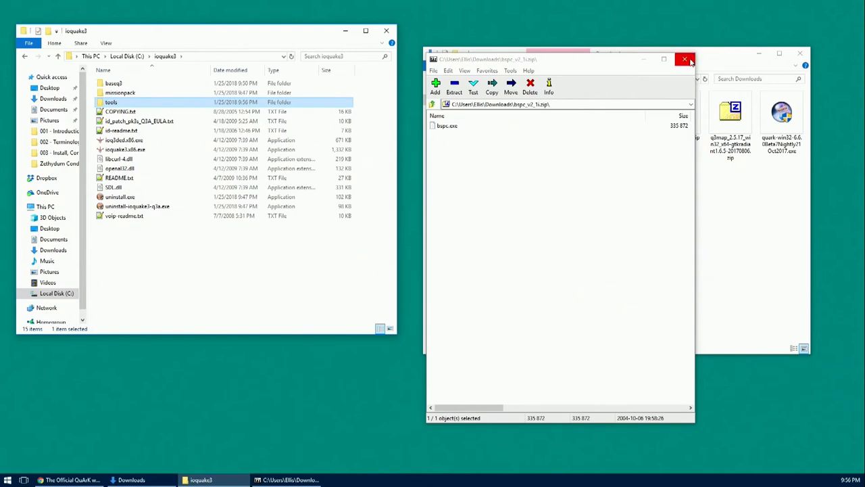
left_click(684, 60)
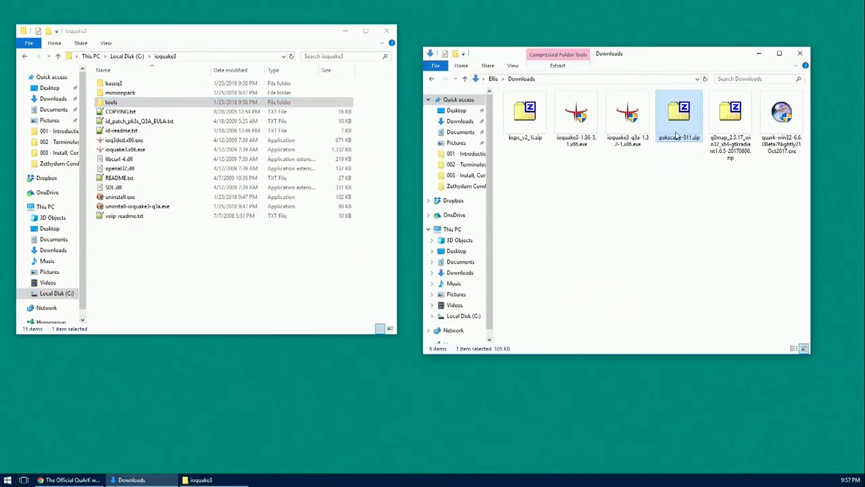
double_click(679, 115)
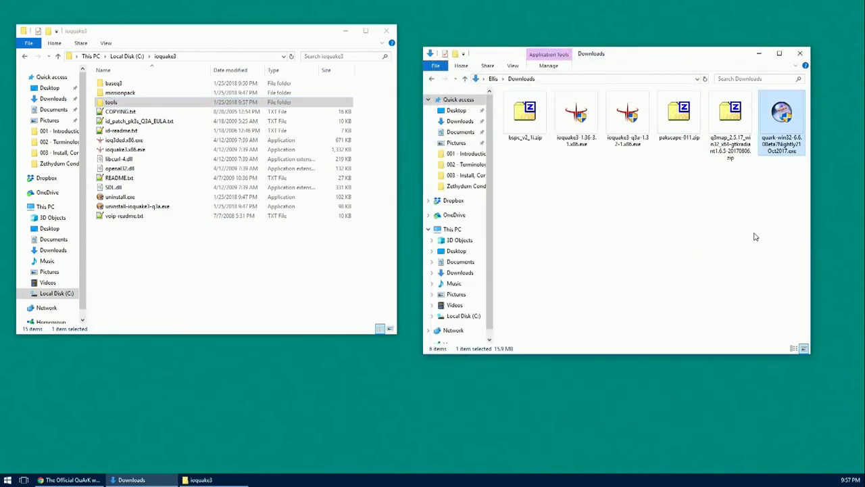
Launch the QuArK 6.6.0 Beta 7 installer in English and accept its license agreement.
double_click(782, 111)
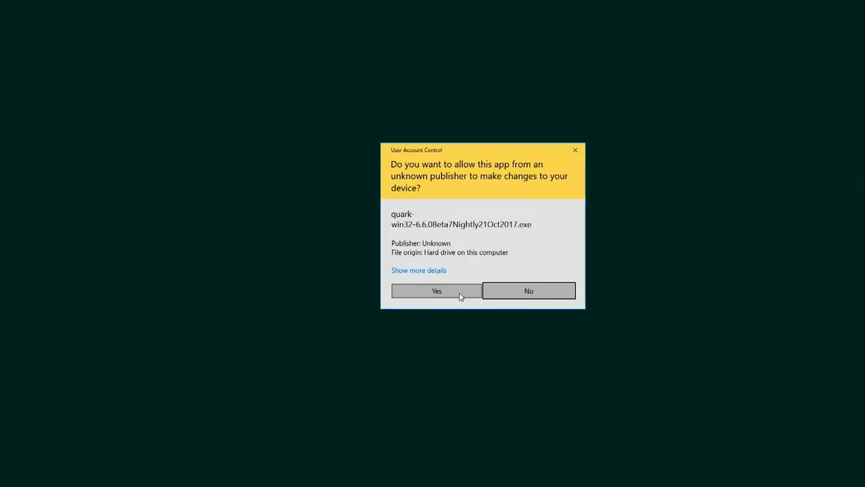
left_click(435, 290)
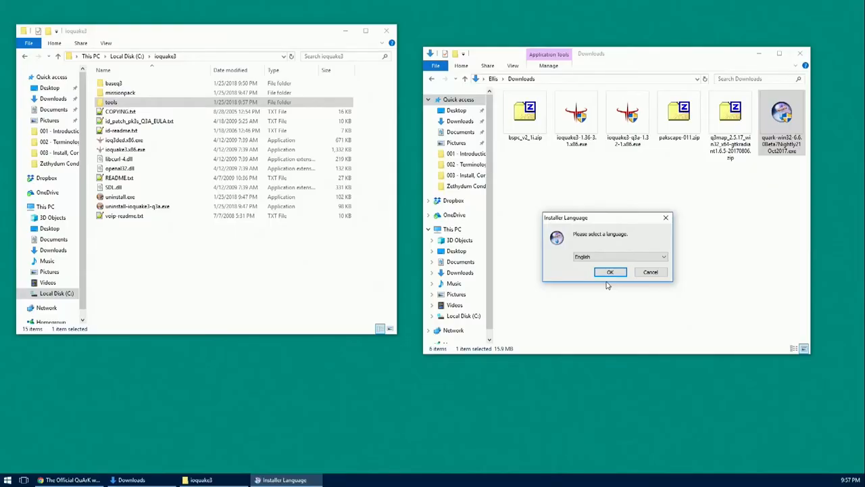
left_click(610, 272)
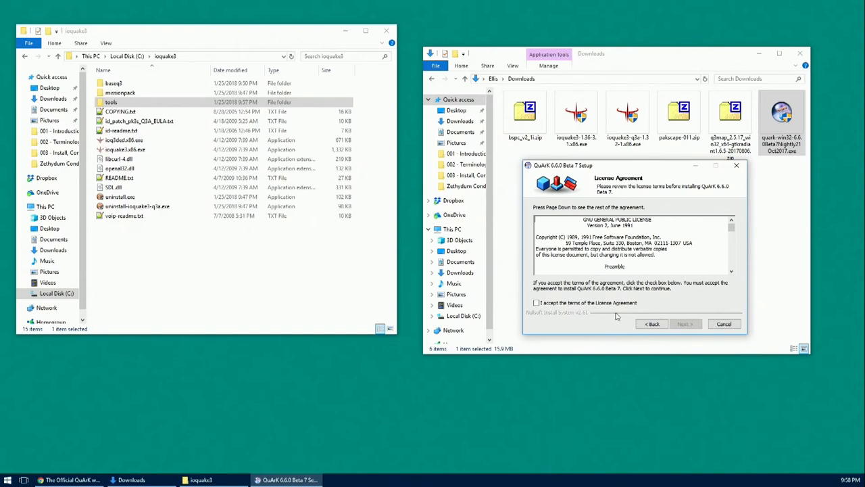
left_click(536, 303)
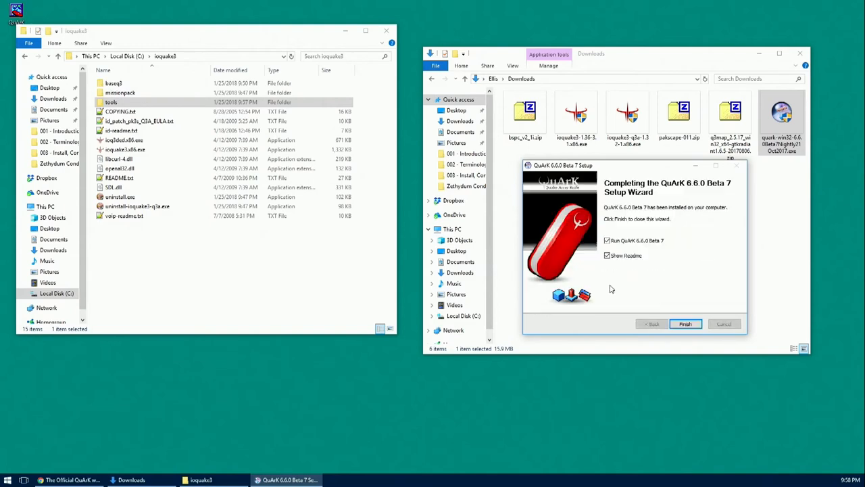
mouse_move(606, 272)
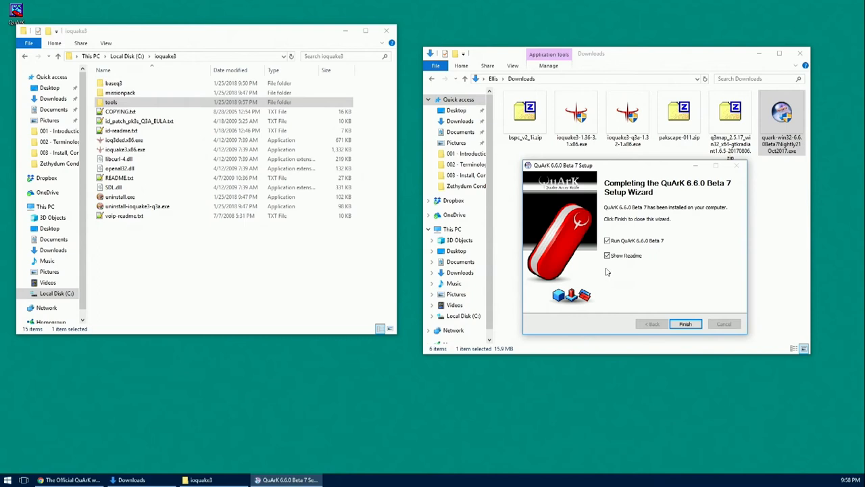
Finish setup without showing the readme and dismiss QuArK's first-run welcome message.
left_click(608, 256)
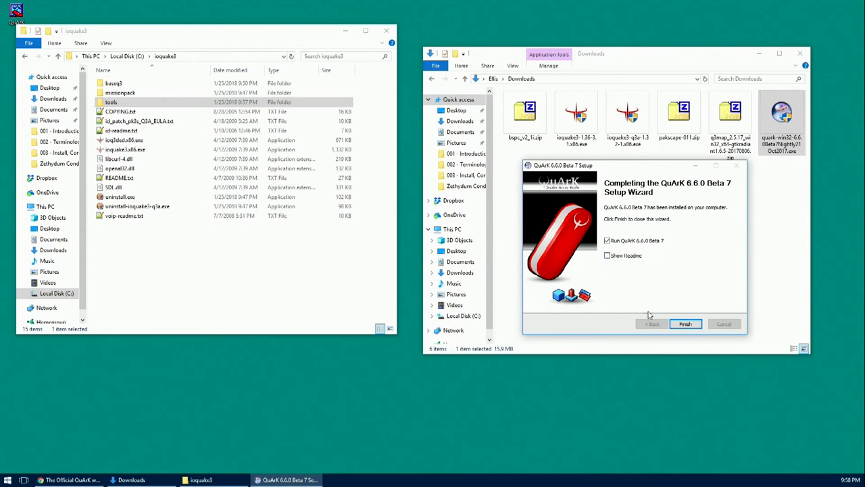
left_click(684, 324)
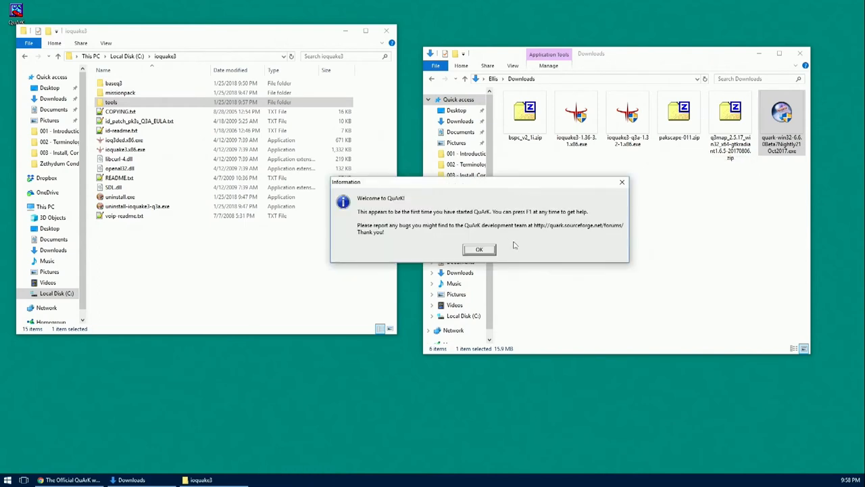
left_click(479, 249)
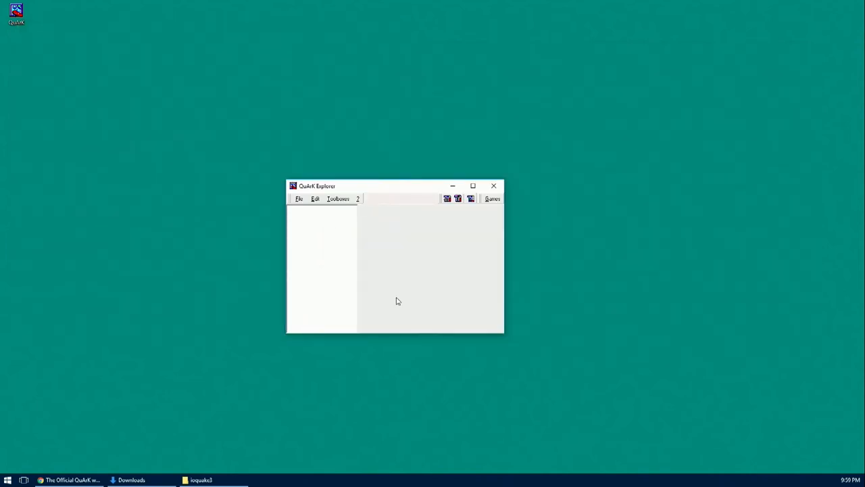
Choose Quake 3 from the Games menu and start a new map with a starter room.
left_click(492, 197)
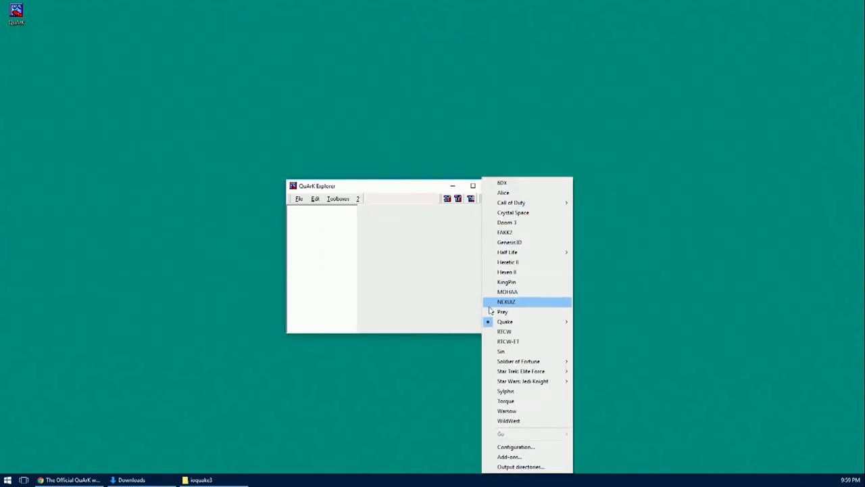
mouse_move(506, 322)
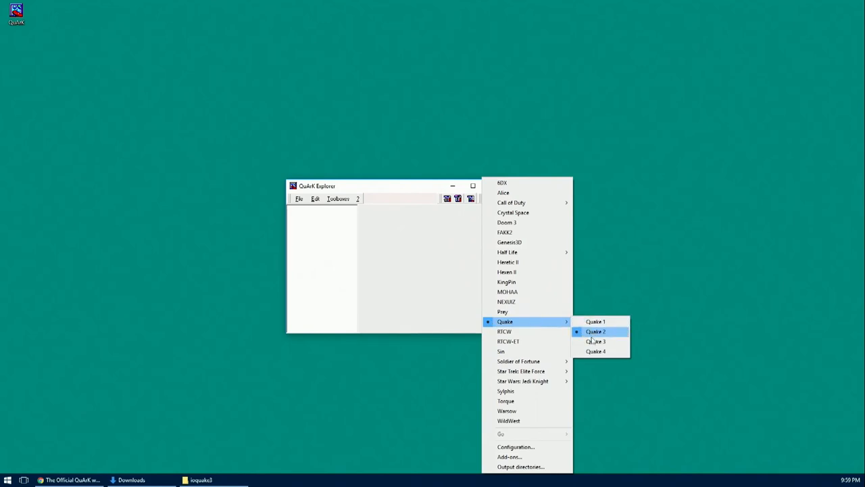
left_click(594, 331)
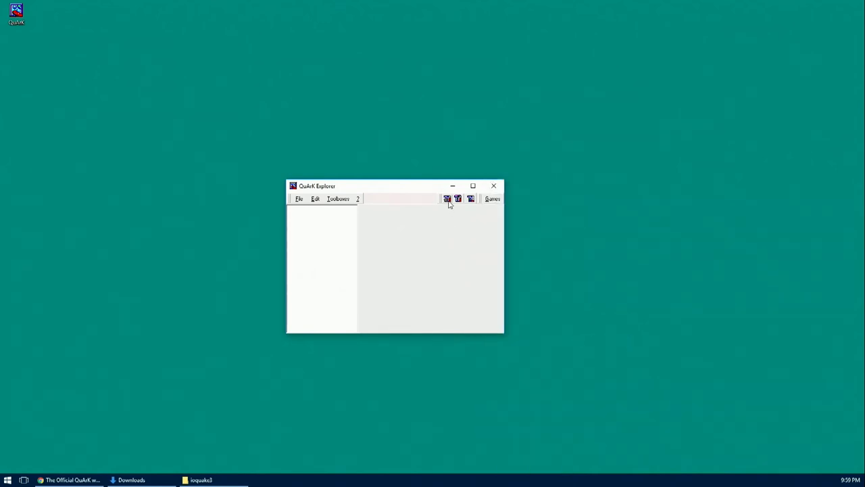
left_click(447, 198)
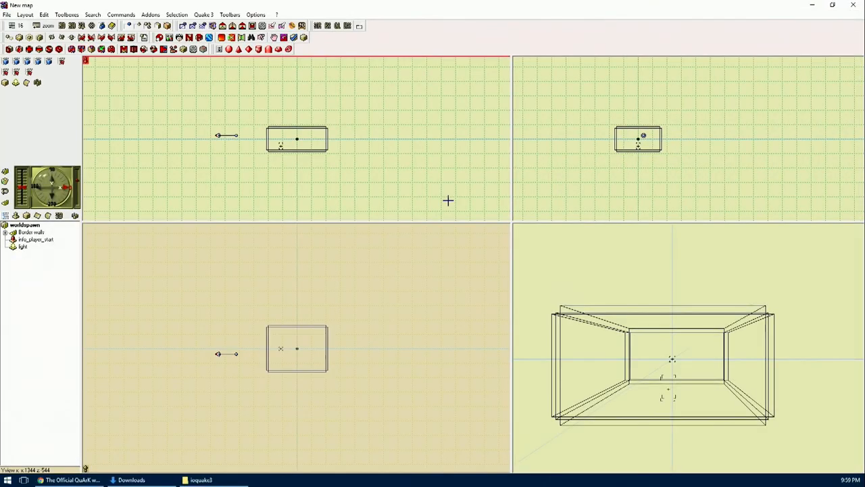
mouse_move(422, 161)
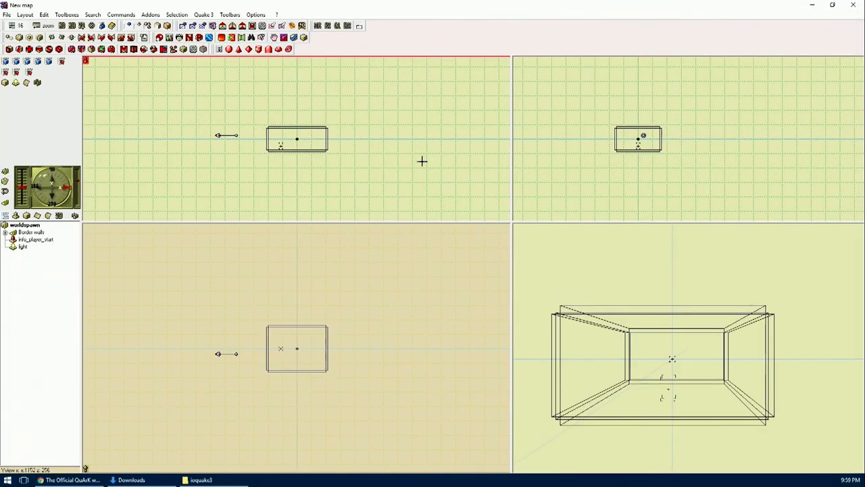
In Configuration, point the Quake 3 game directory to C:\ioquake3.
left_click(255, 14)
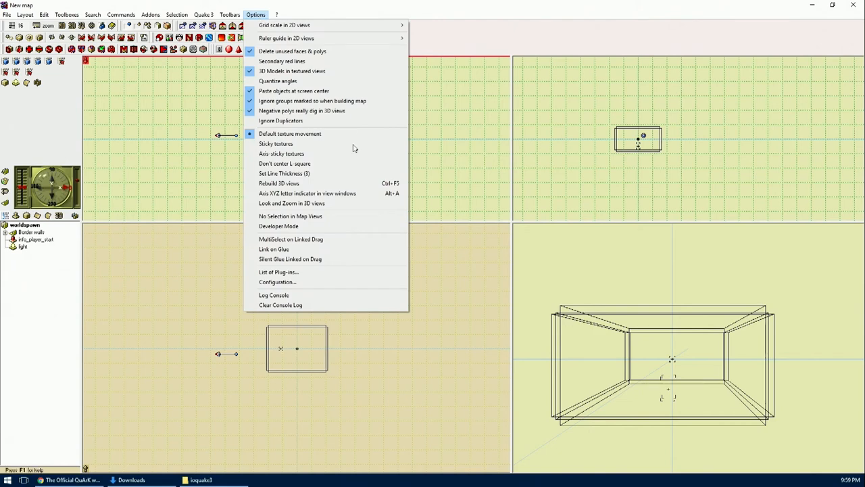
left_click(277, 283)
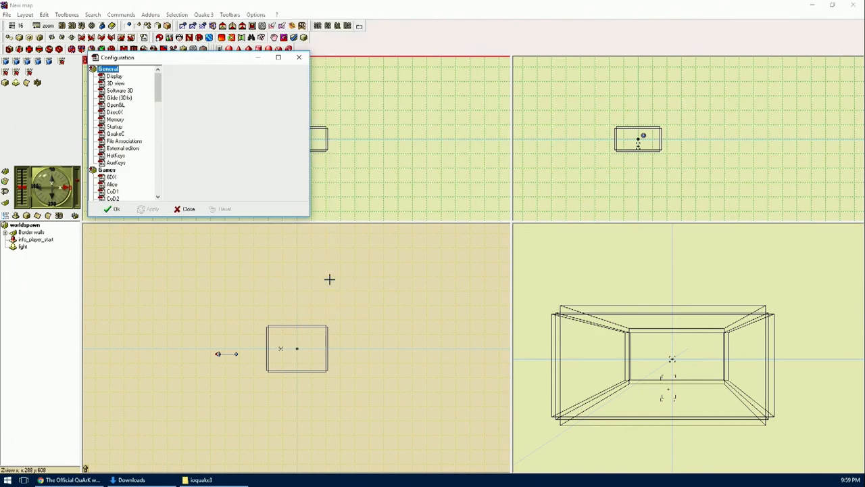
mouse_move(304, 219)
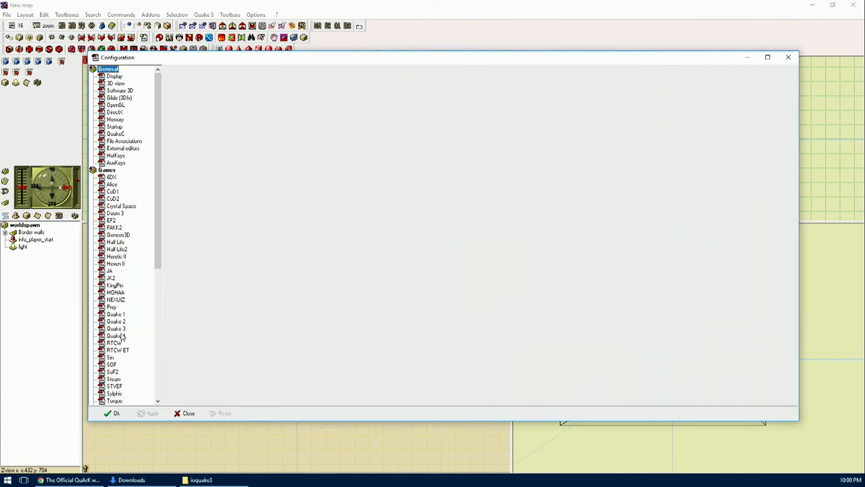
left_click(115, 329)
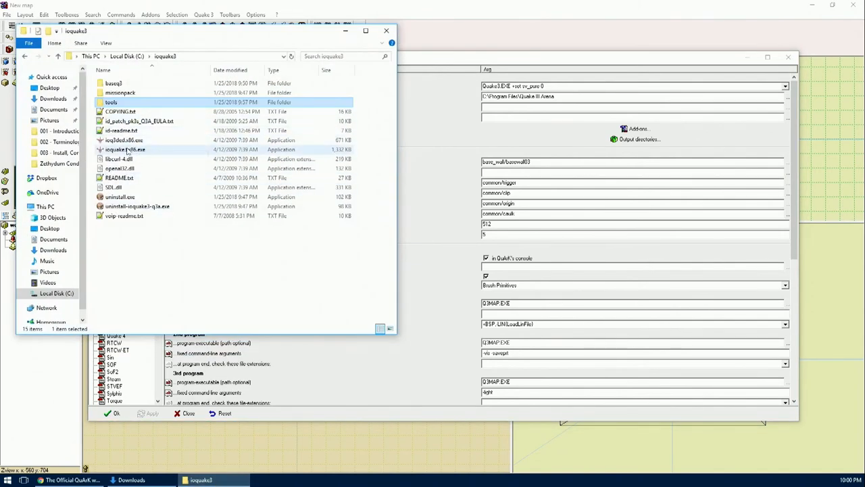
left_click(124, 149)
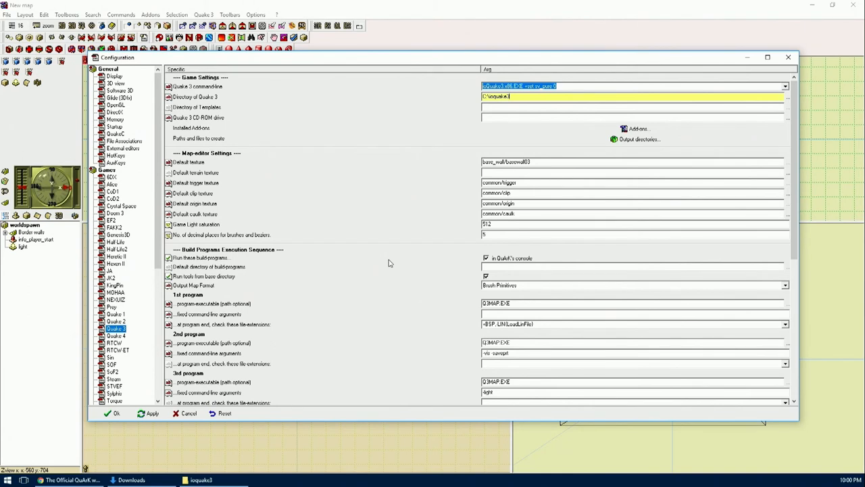
mouse_move(480, 266)
type("c:\\ioquake3\\tools")
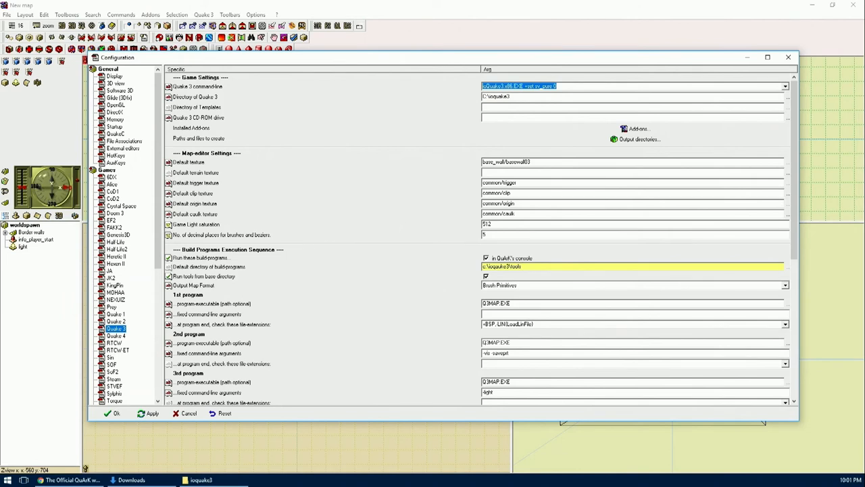
Set the build programs path to the ioquake3 tools folder and save the configuration.
scroll("down", 3)
type("2")
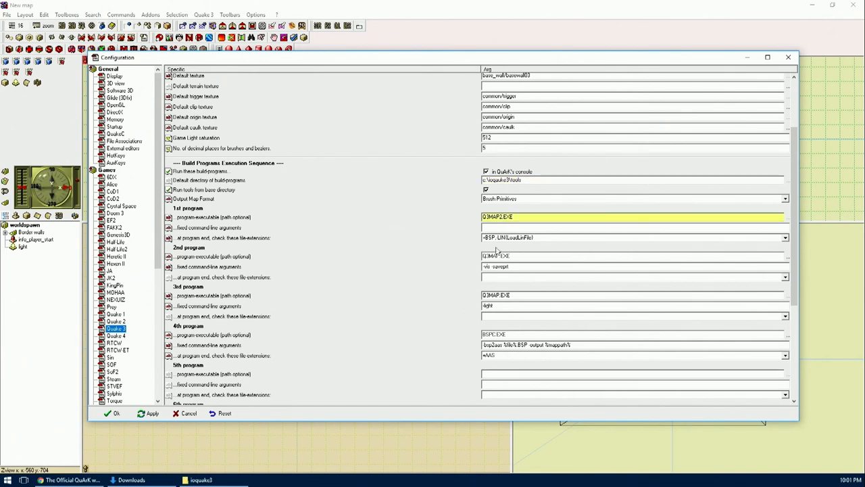
left_click(608, 256)
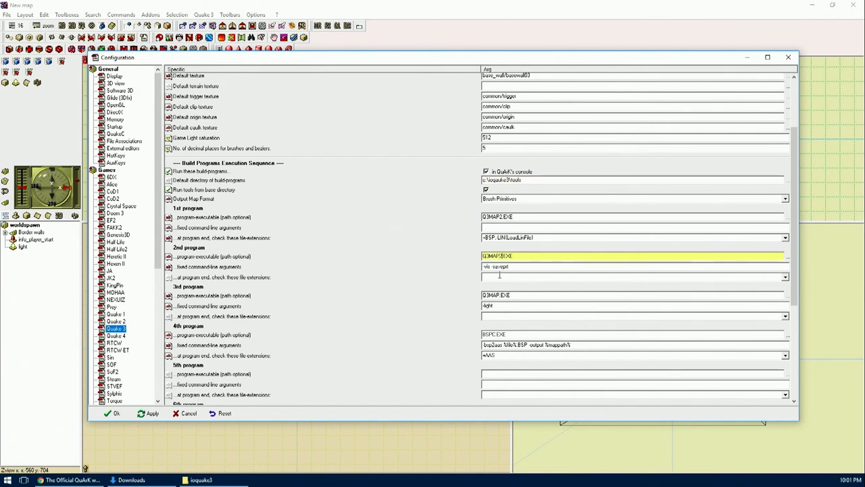
left_click(608, 295)
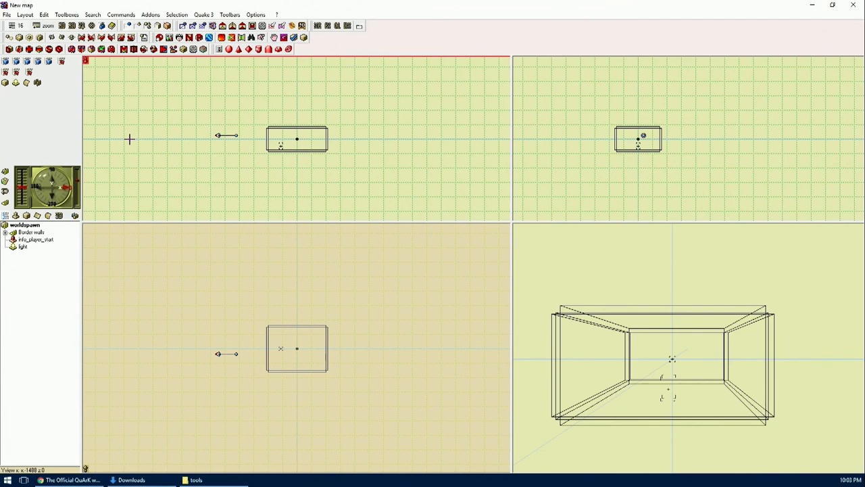
Build and run the starter room in ioquake3, then exit the game via the in-game menu.
left_click(203, 14)
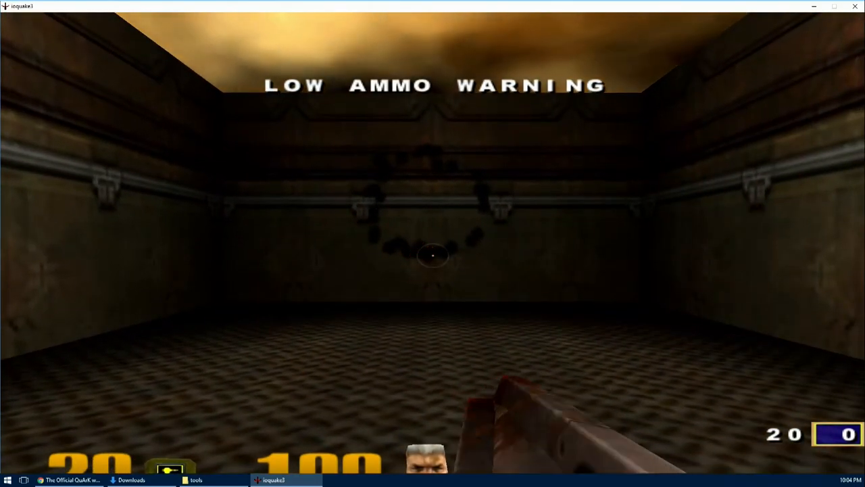
key("Escape")
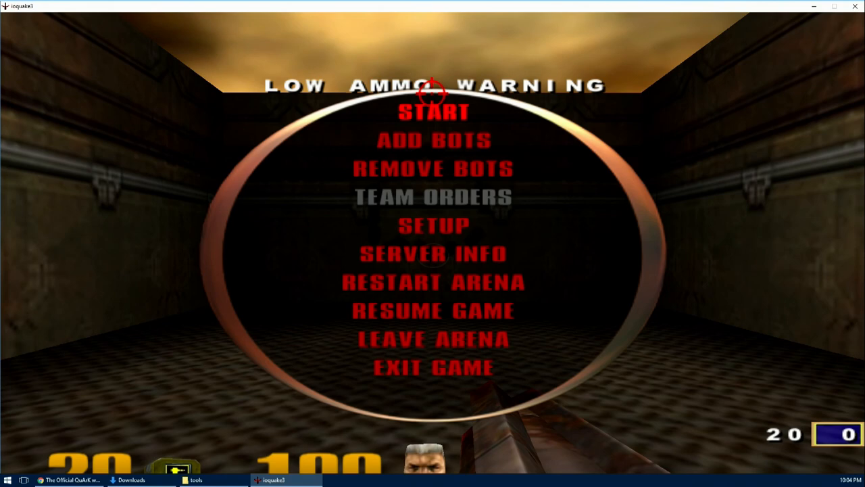
mouse_move(435, 230)
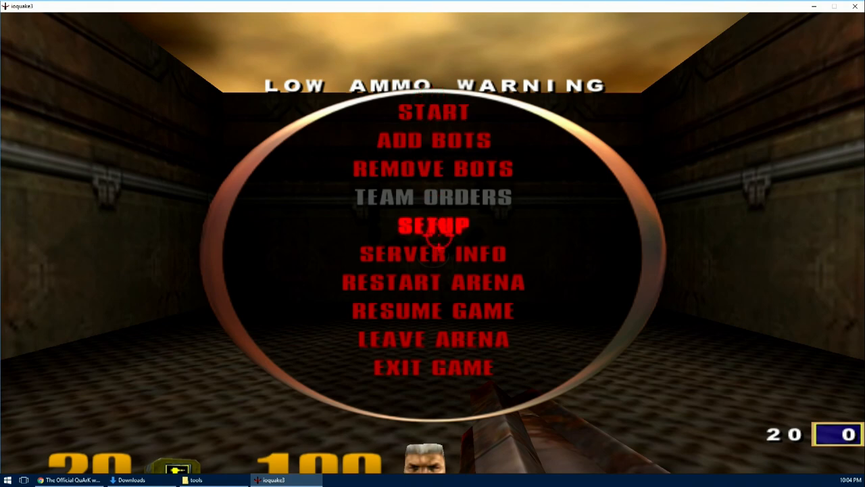
left_click(433, 368)
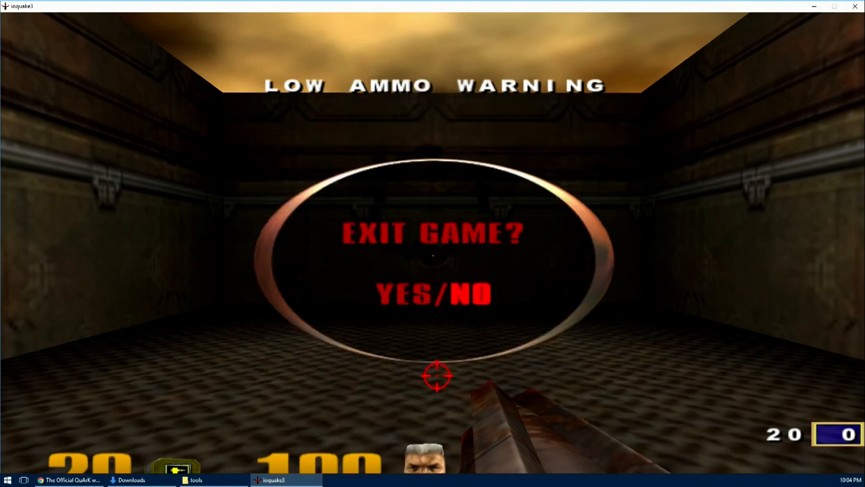
key("y")
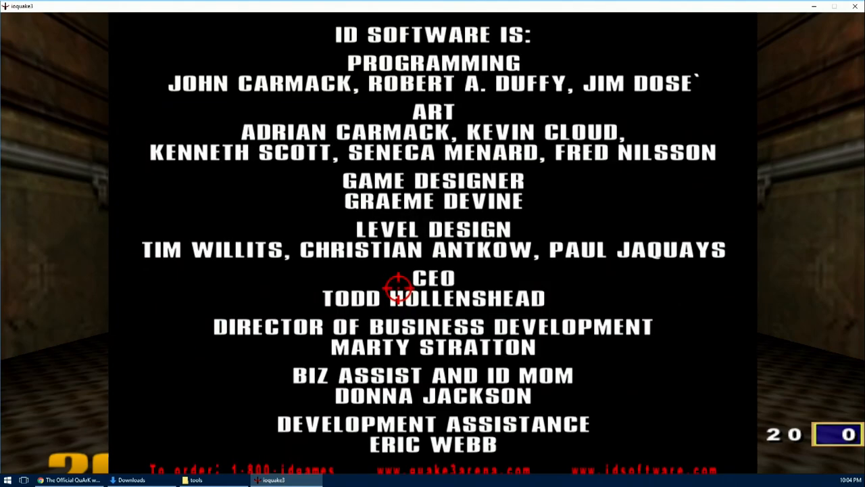